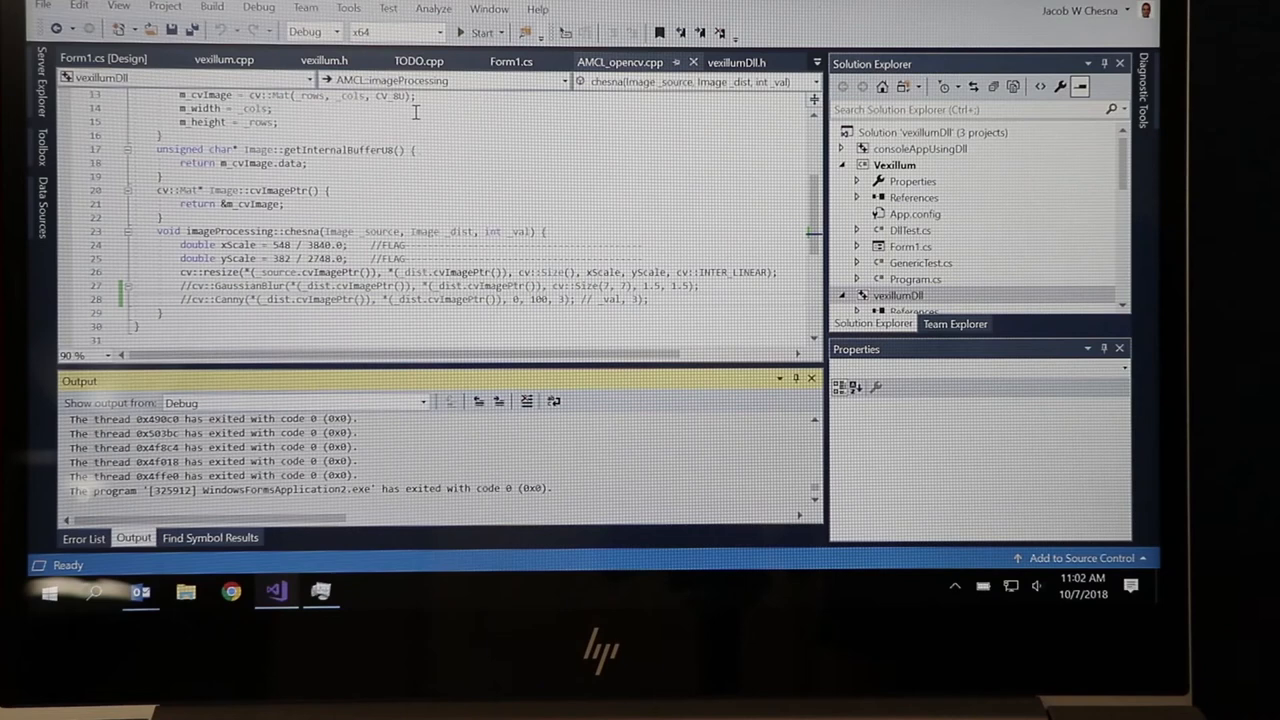
Select the vexillumDll project and start the WinForms app under the debugger.
left_click(897, 295)
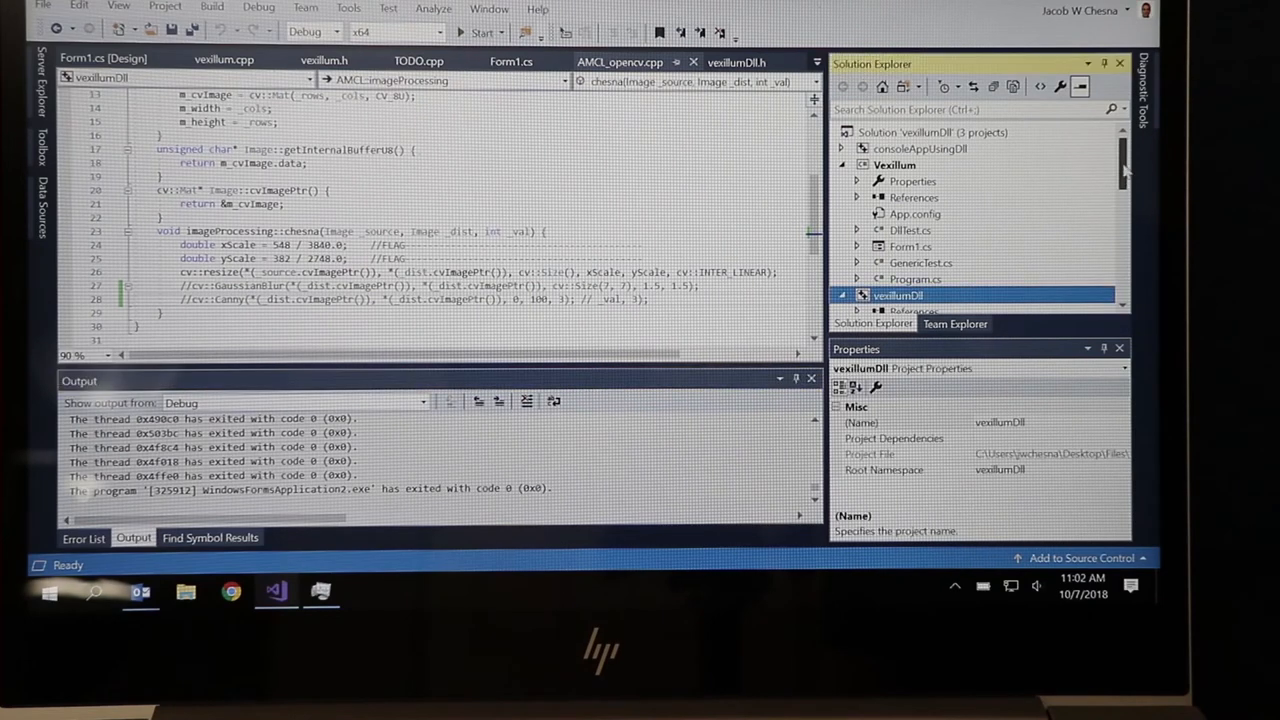
mouse_move(940, 157)
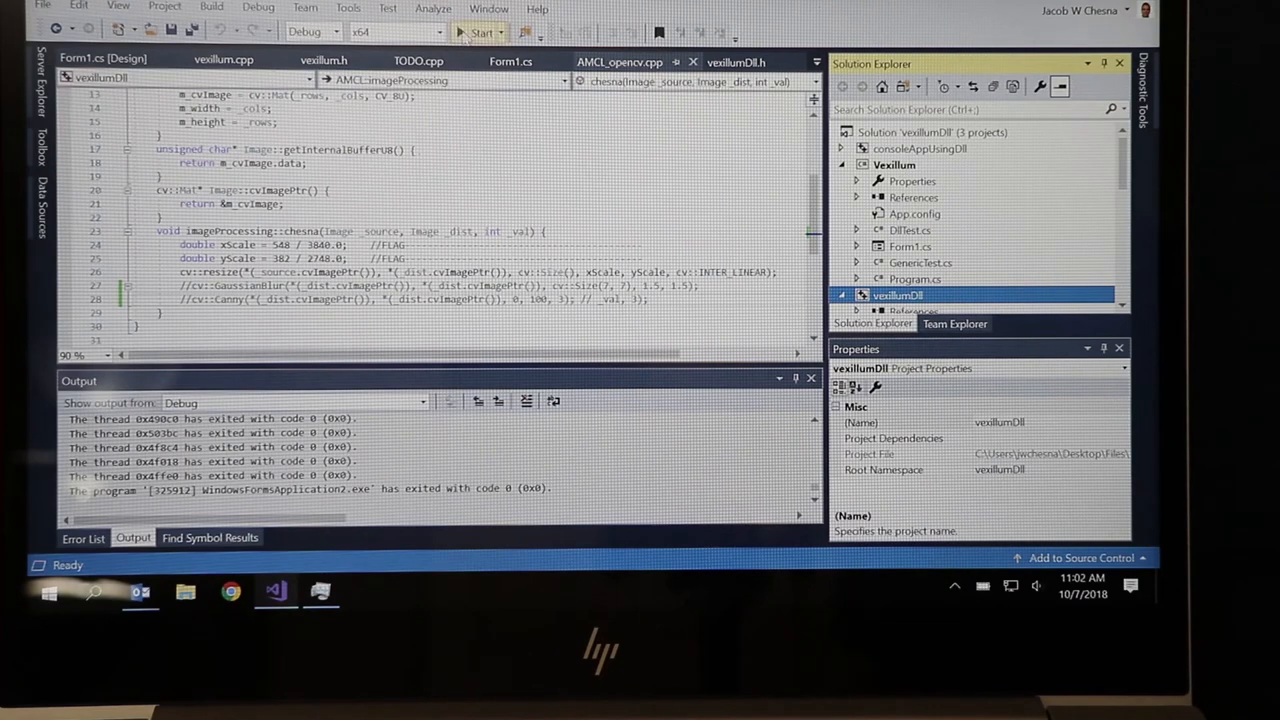
left_click(480, 32)
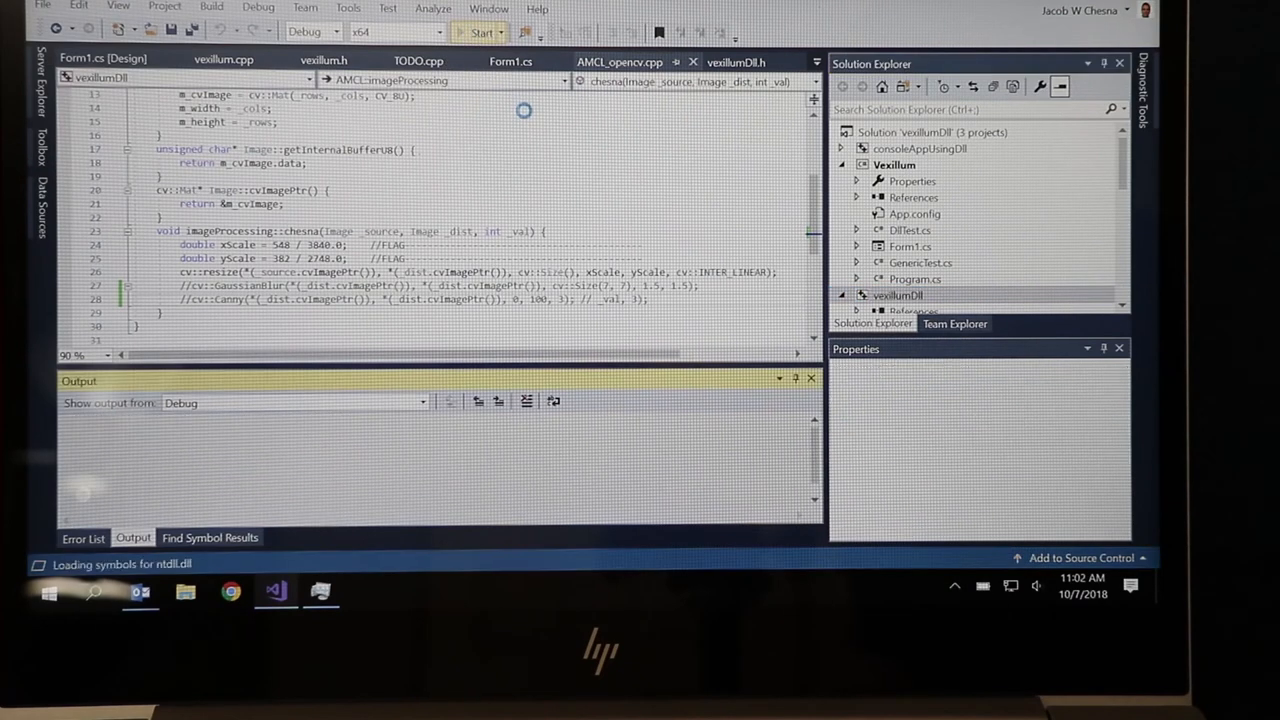
left_click(481, 32)
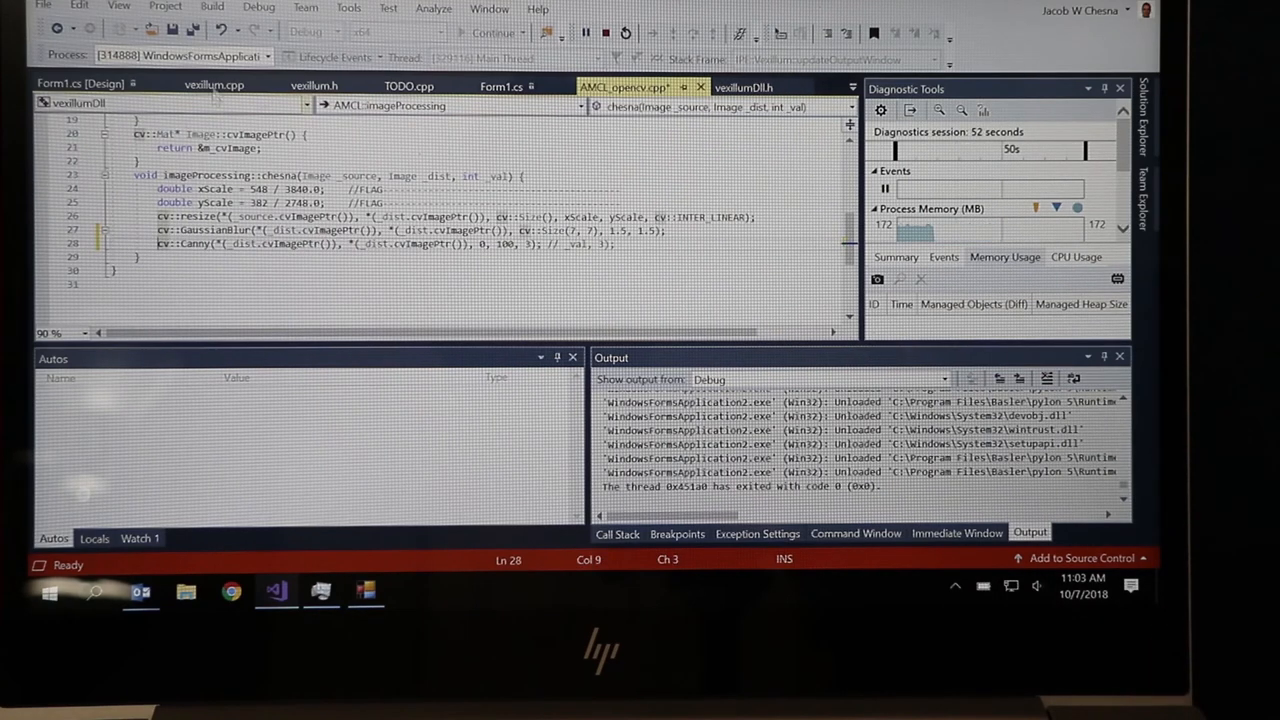
Save the changes and relaunch the rebuilt WinForms app under the debugger.
key("ctrl+s")
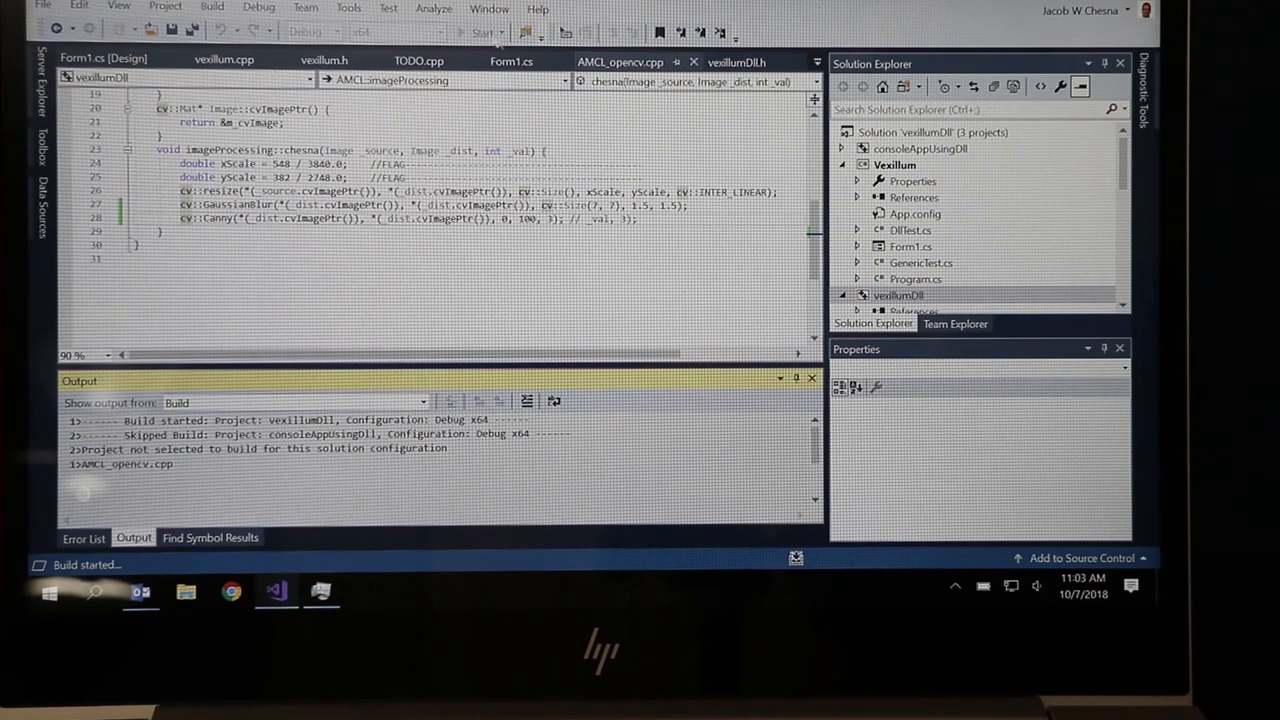
left_click(482, 32)
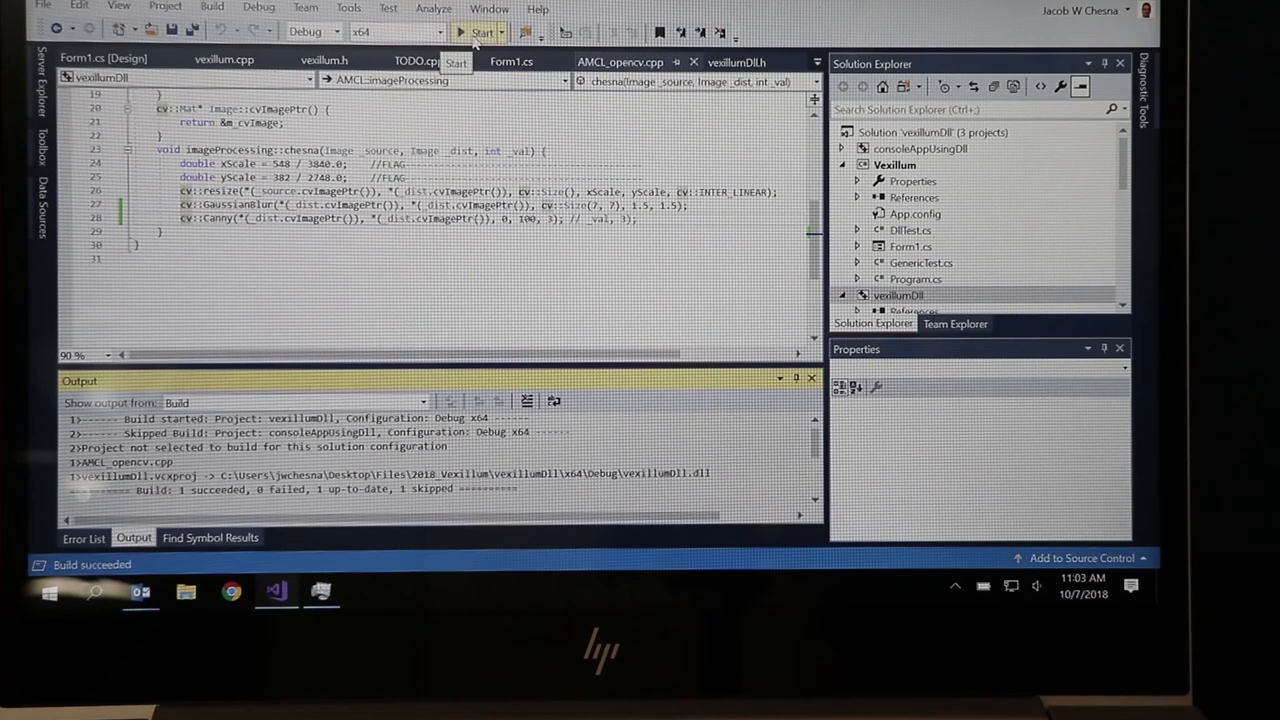
left_click(482, 32)
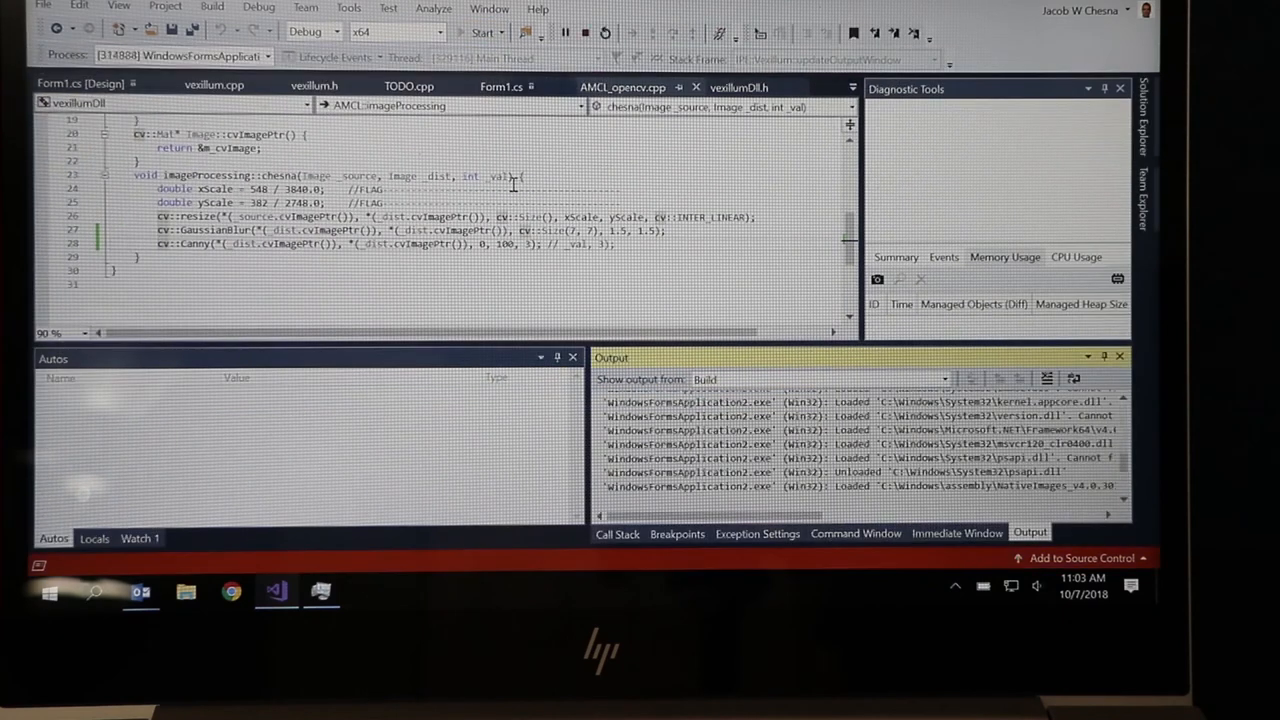